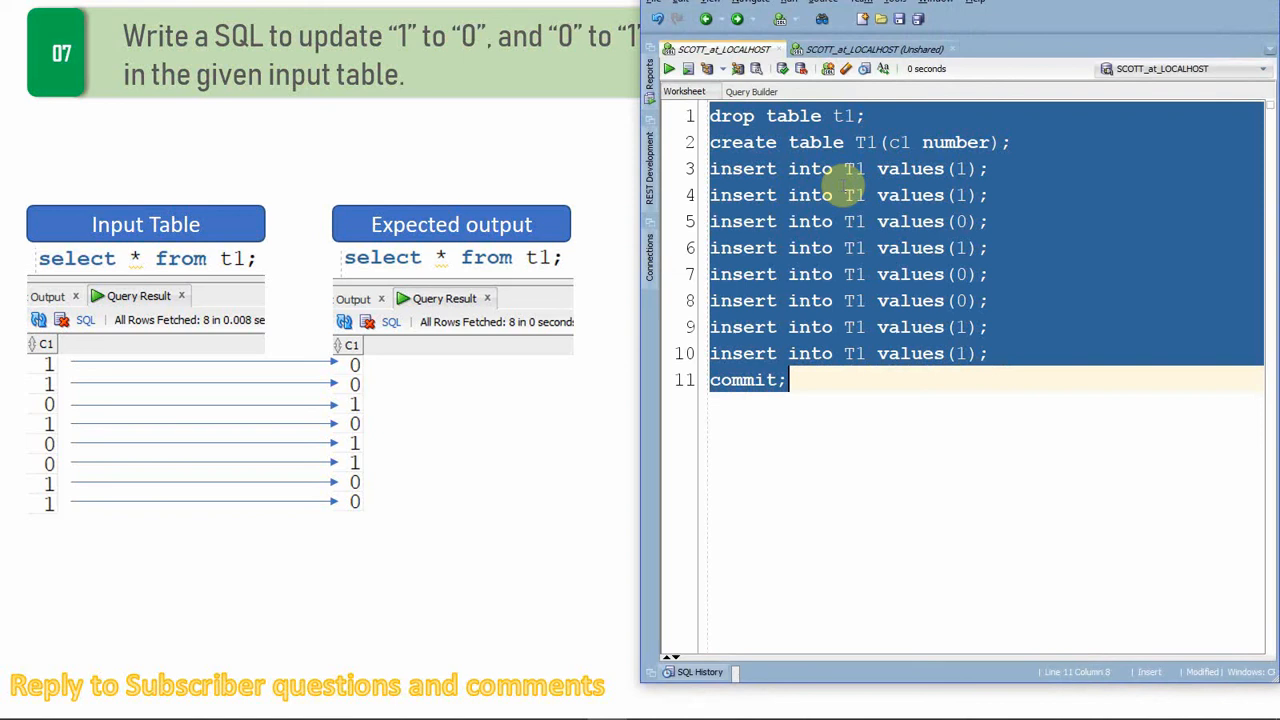
Step: Run the script recreating table t1 with eight 1/0 rows, then open an unshared worksheet
left_click(686, 68)
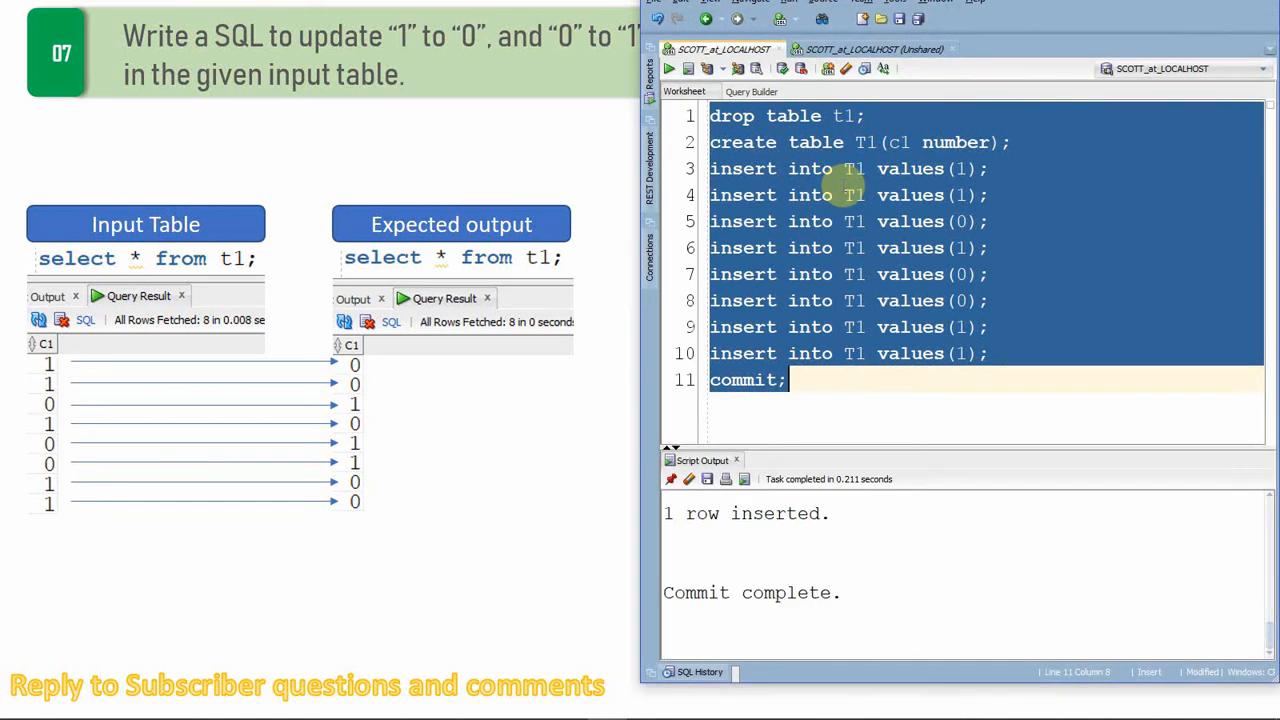
left_click(843, 195)
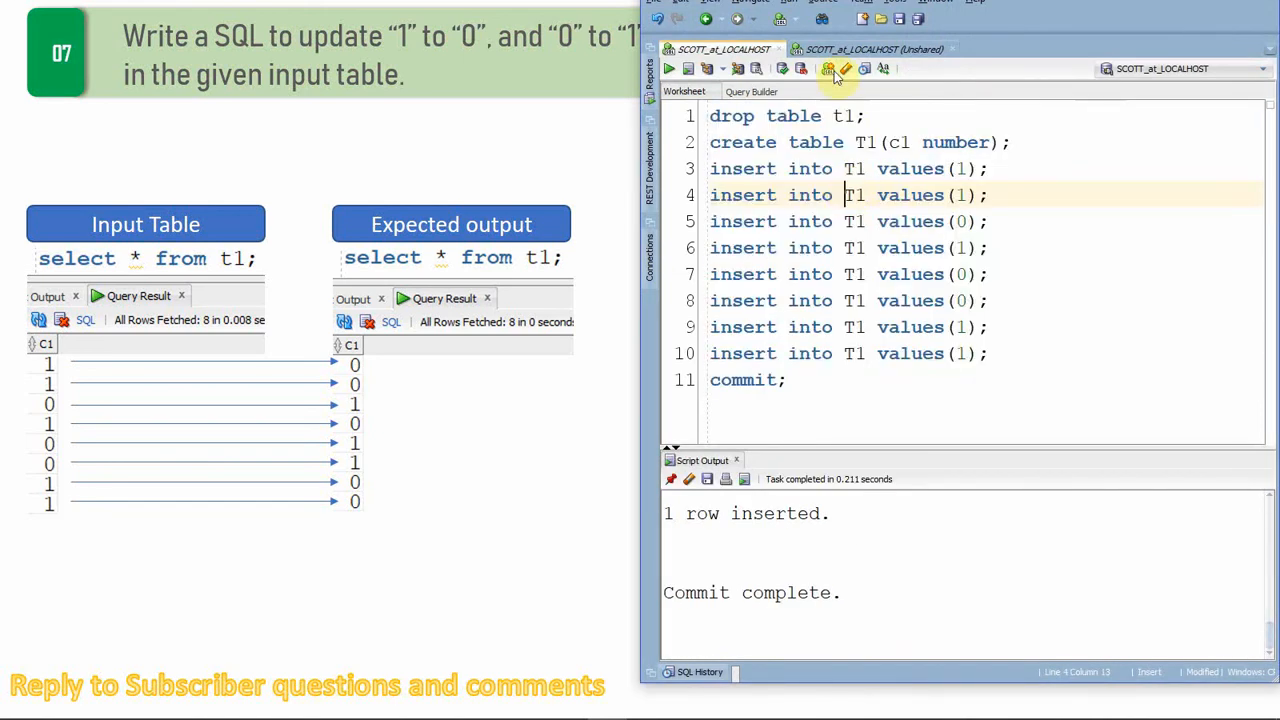
left_click(870, 49)
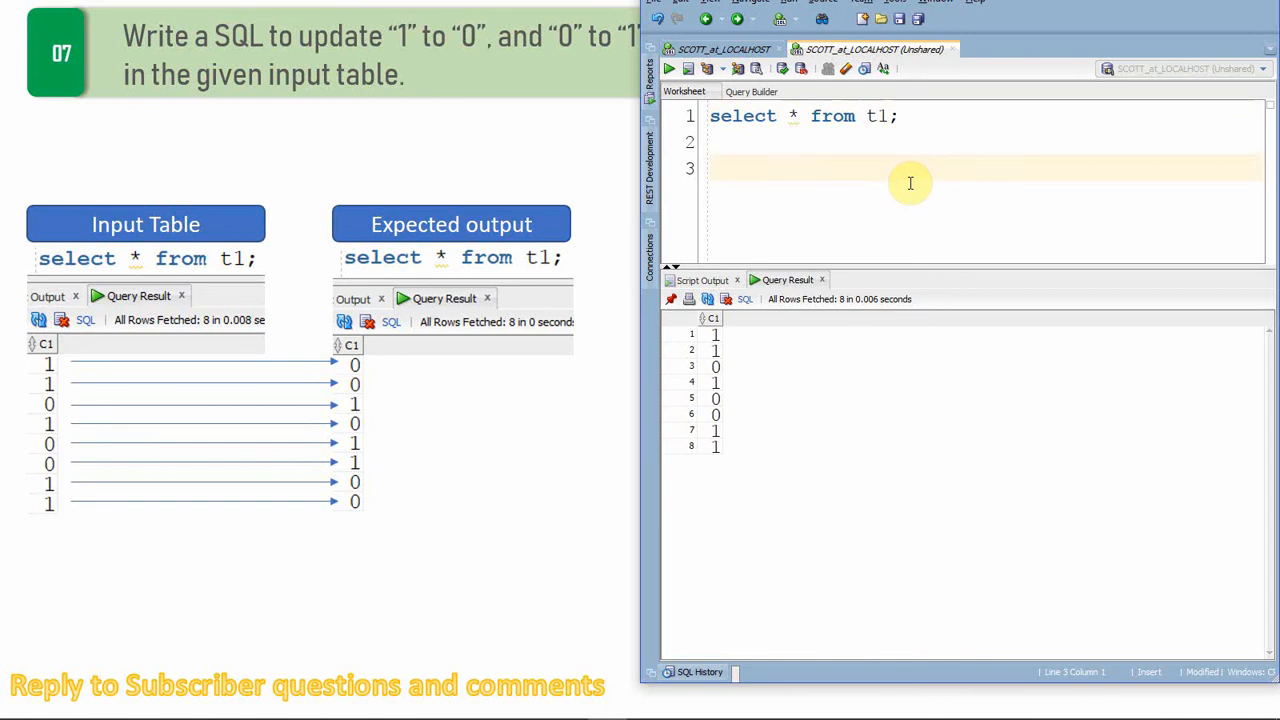
Step: Write update t1 set c1 = decode(c1,0,1,1,0), verify it, and add rollback
type("update")
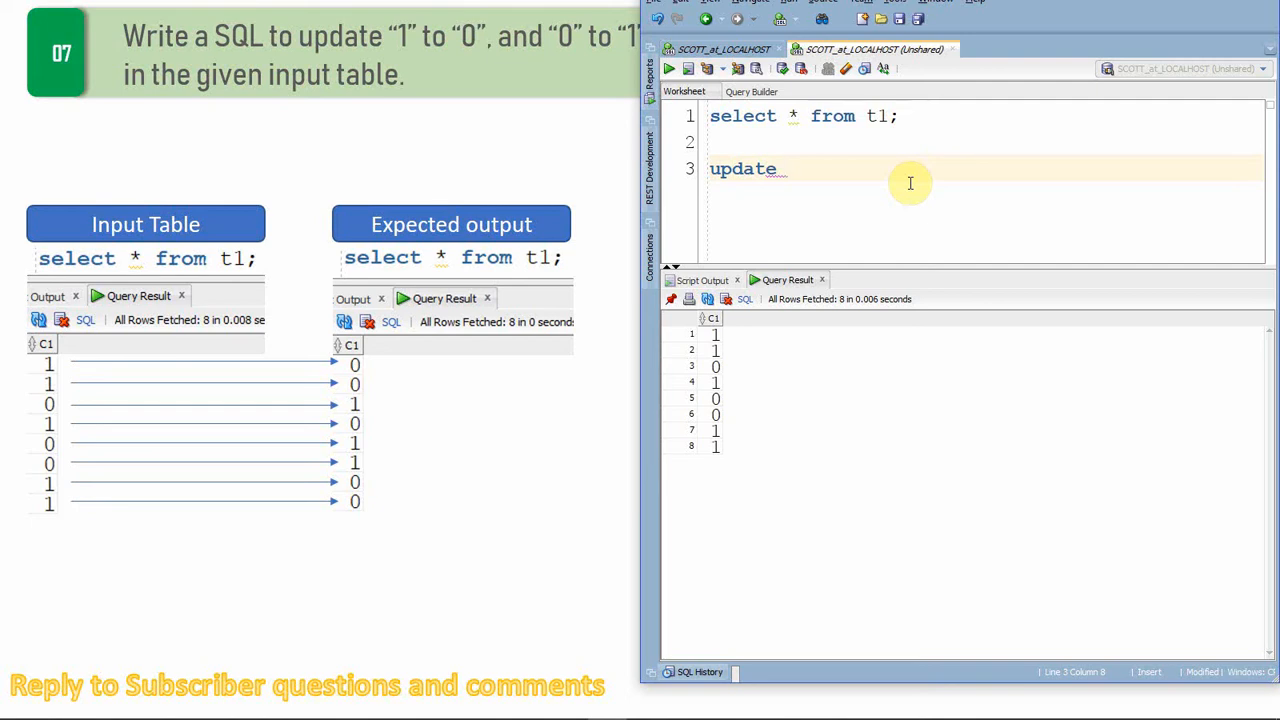
type("t1")
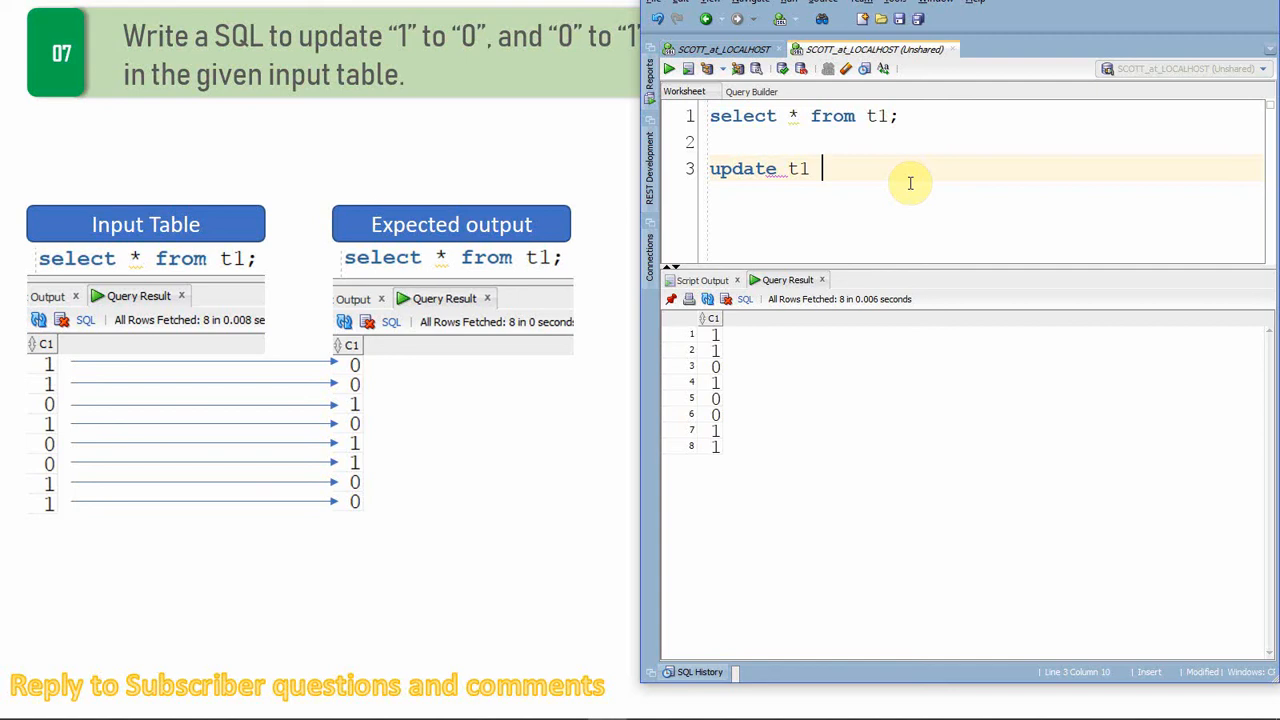
type("set c1 =")
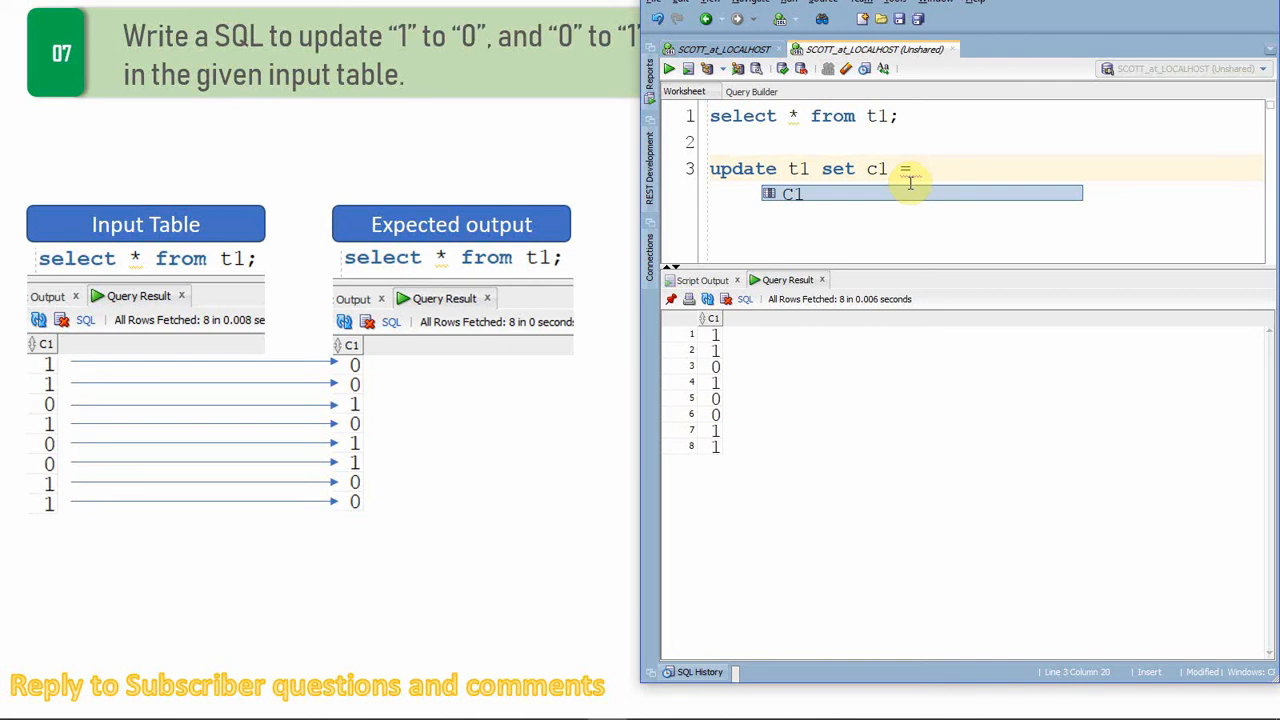
type("decode")
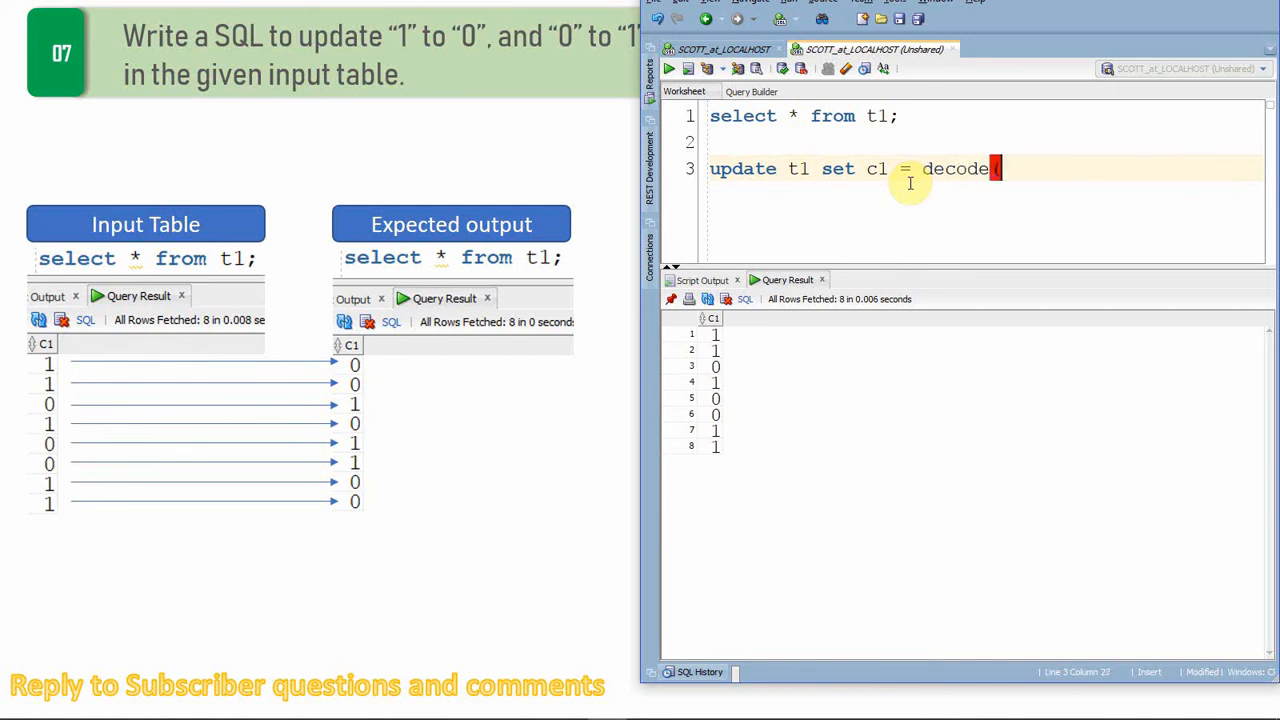
type("(c1,0,1")
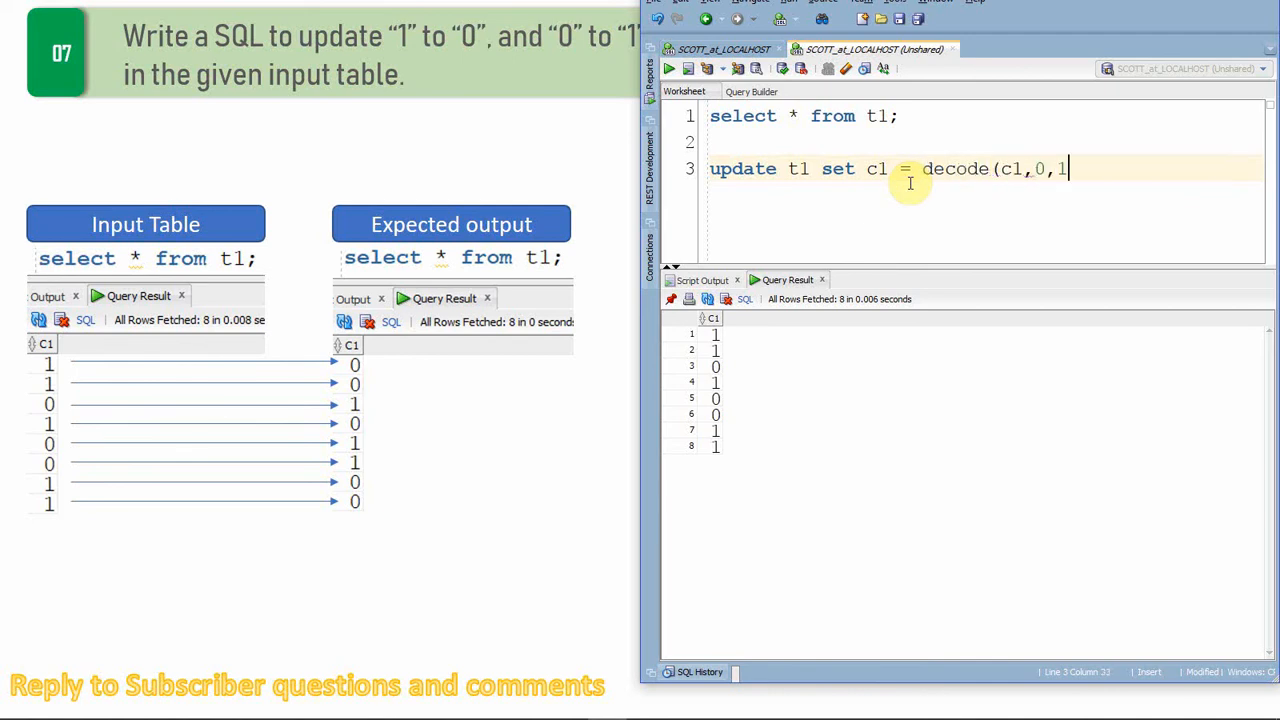
type(",1,0);")
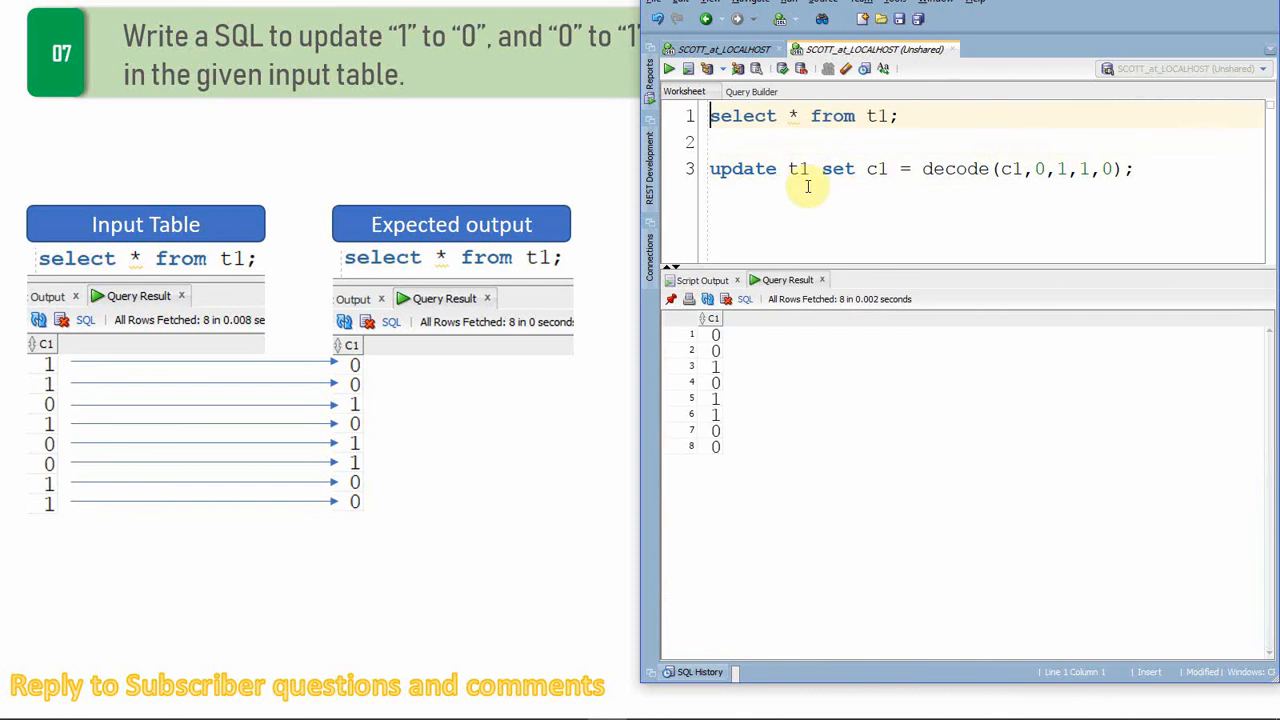
mouse_move(757, 365)
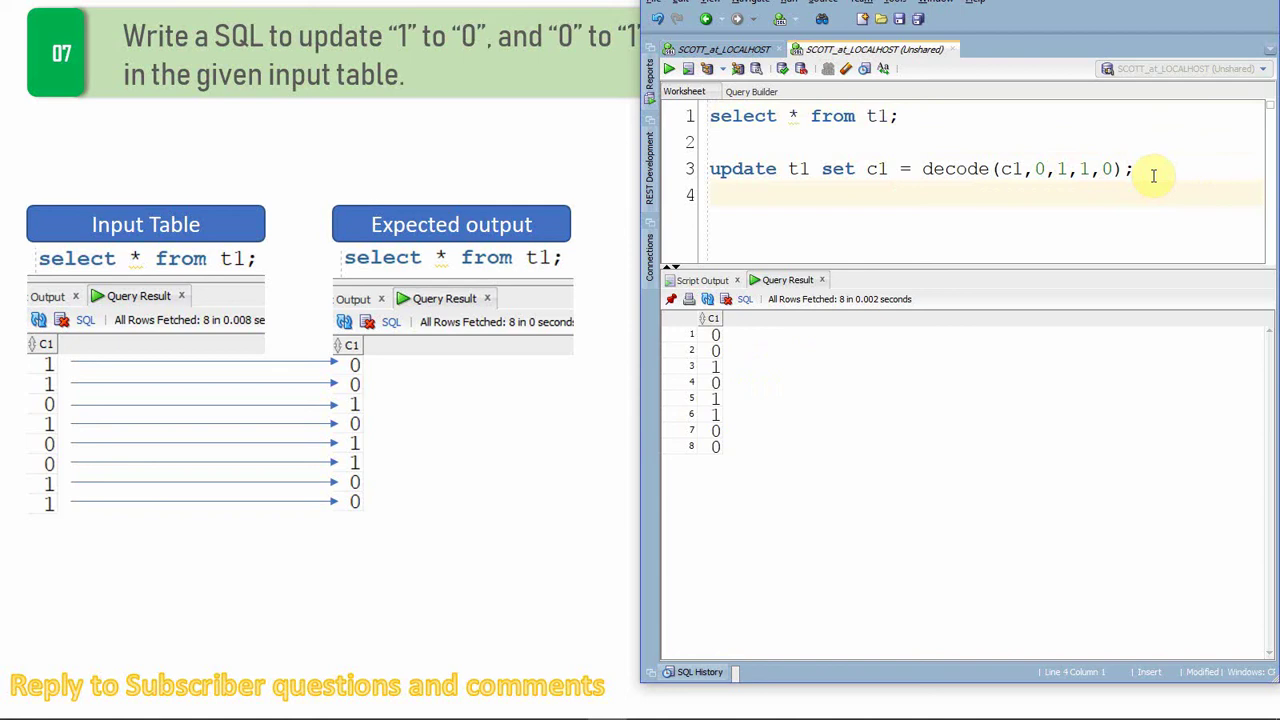
type("rollback;")
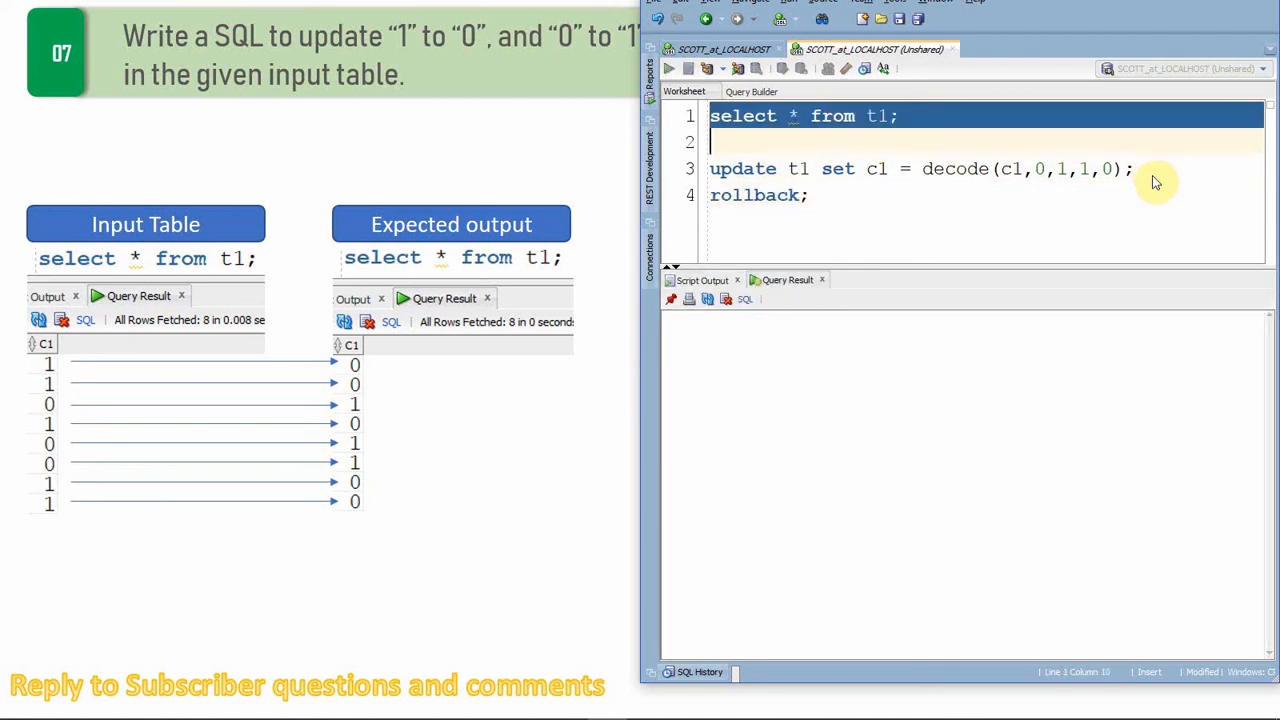
Step: Write update t1 set c1 = (case c1 when 0 then 1 when 1 then 0 end) and select it
left_click(682, 68)
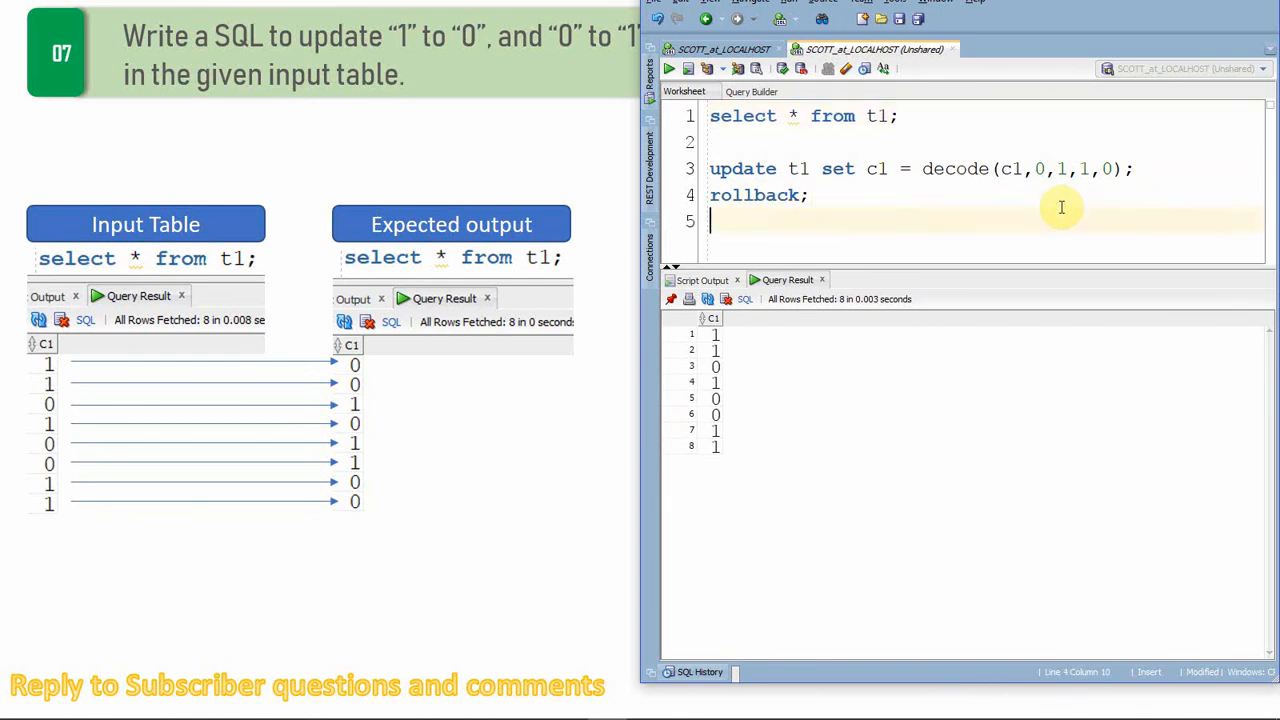
type("update")
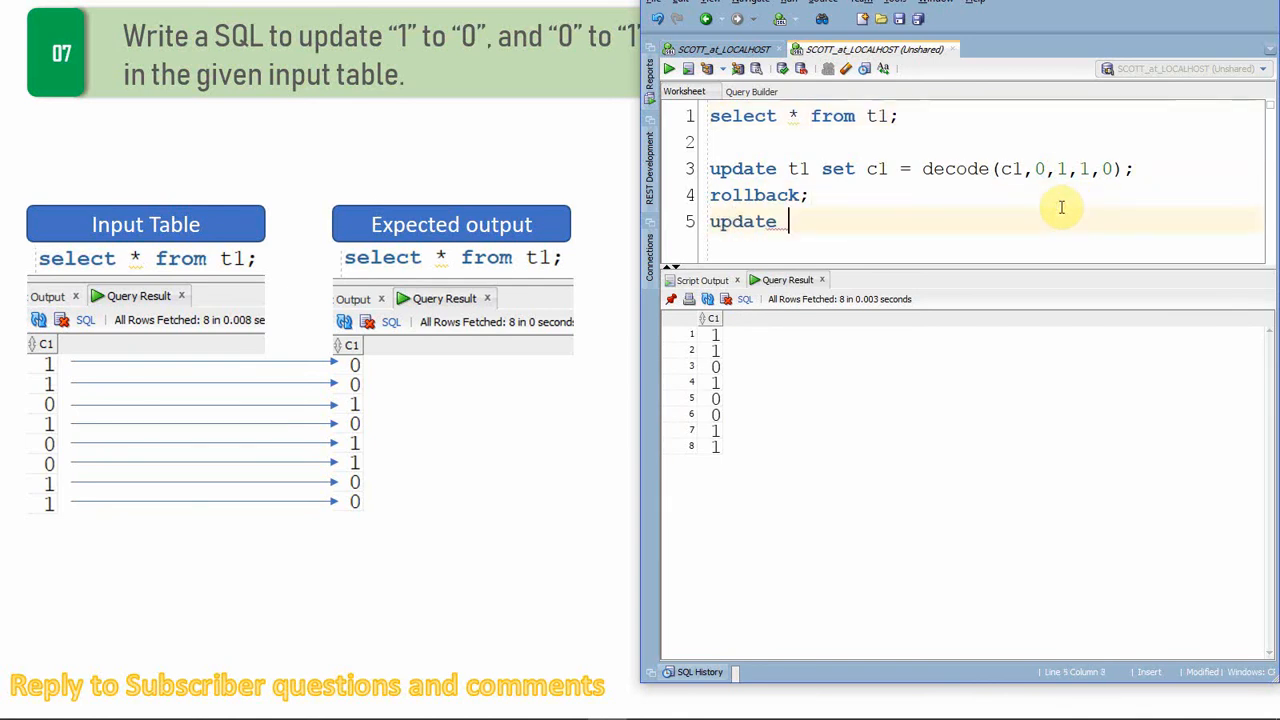
type("t1 set c")
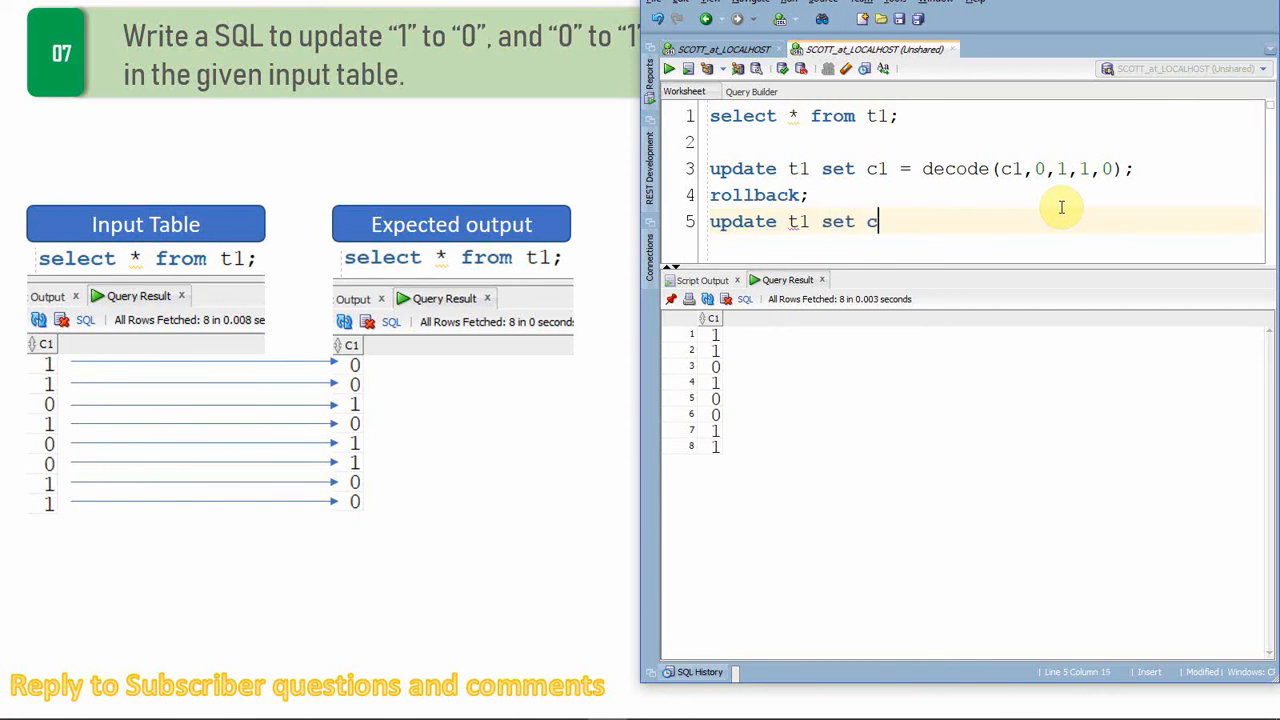
type("1 = (")
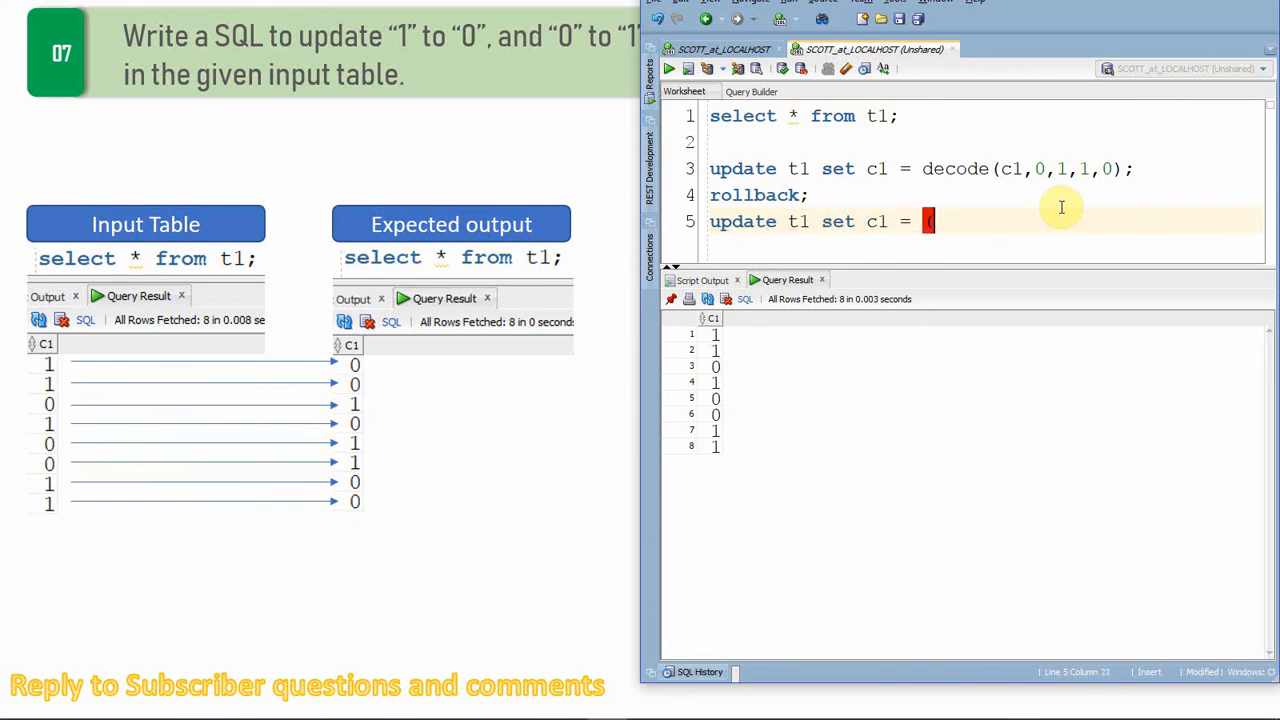
type("case c1 when 0 then 1")
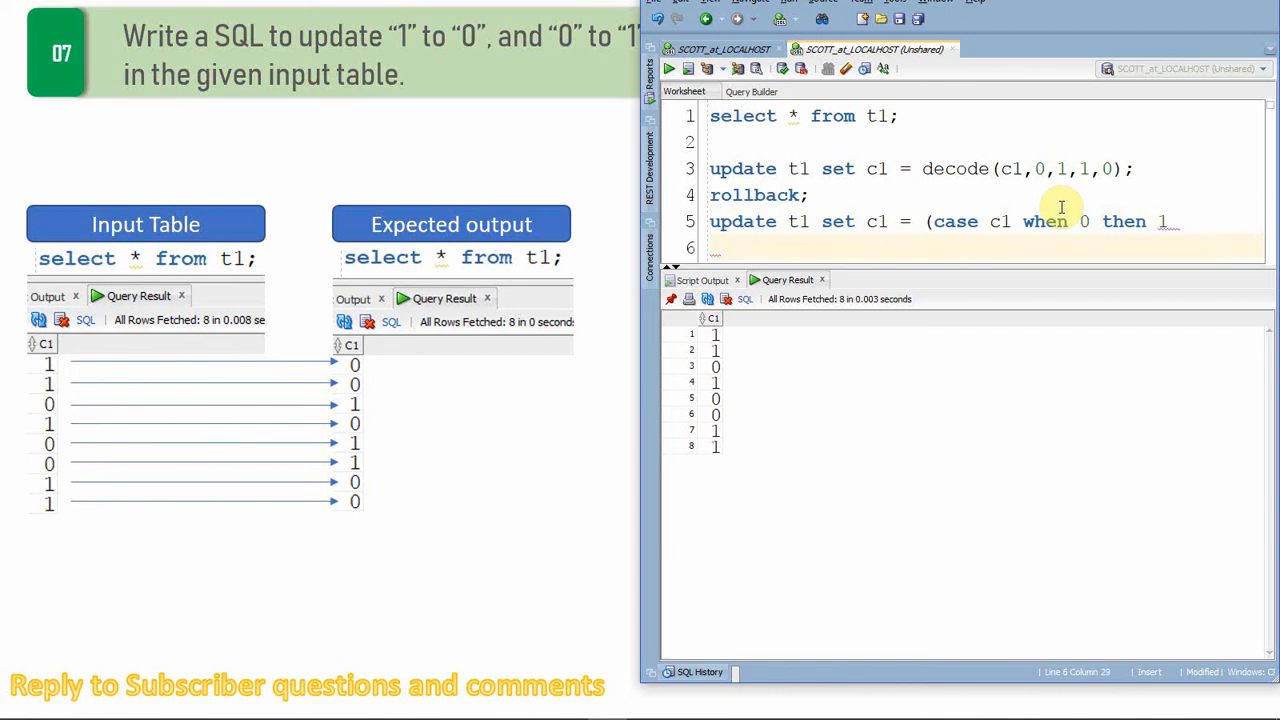
type("wehn")
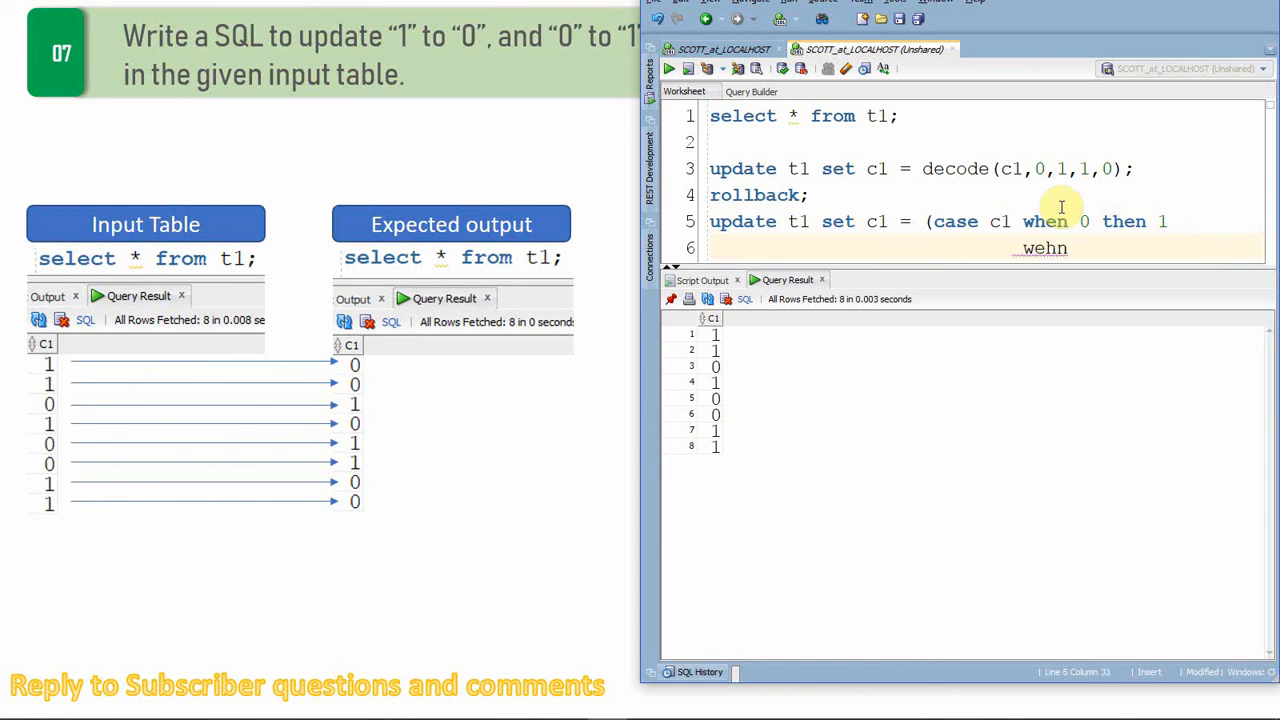
type("when 1 then 0")
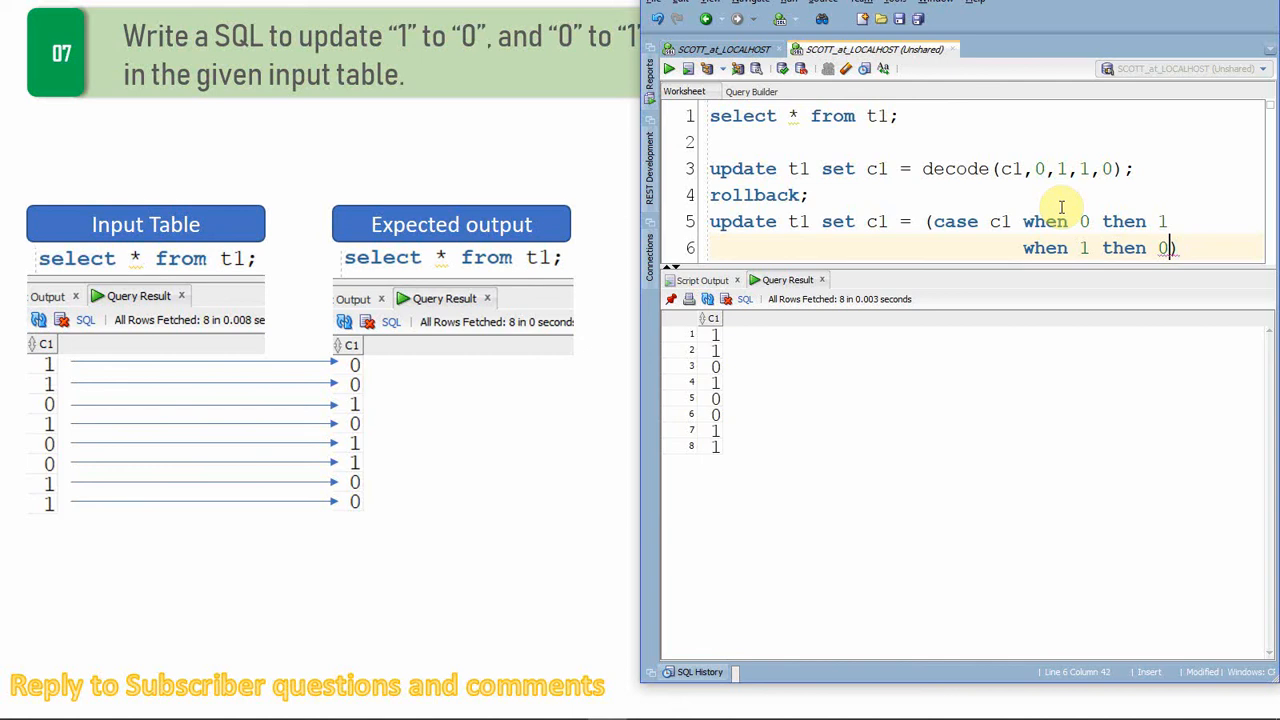
type("end);")
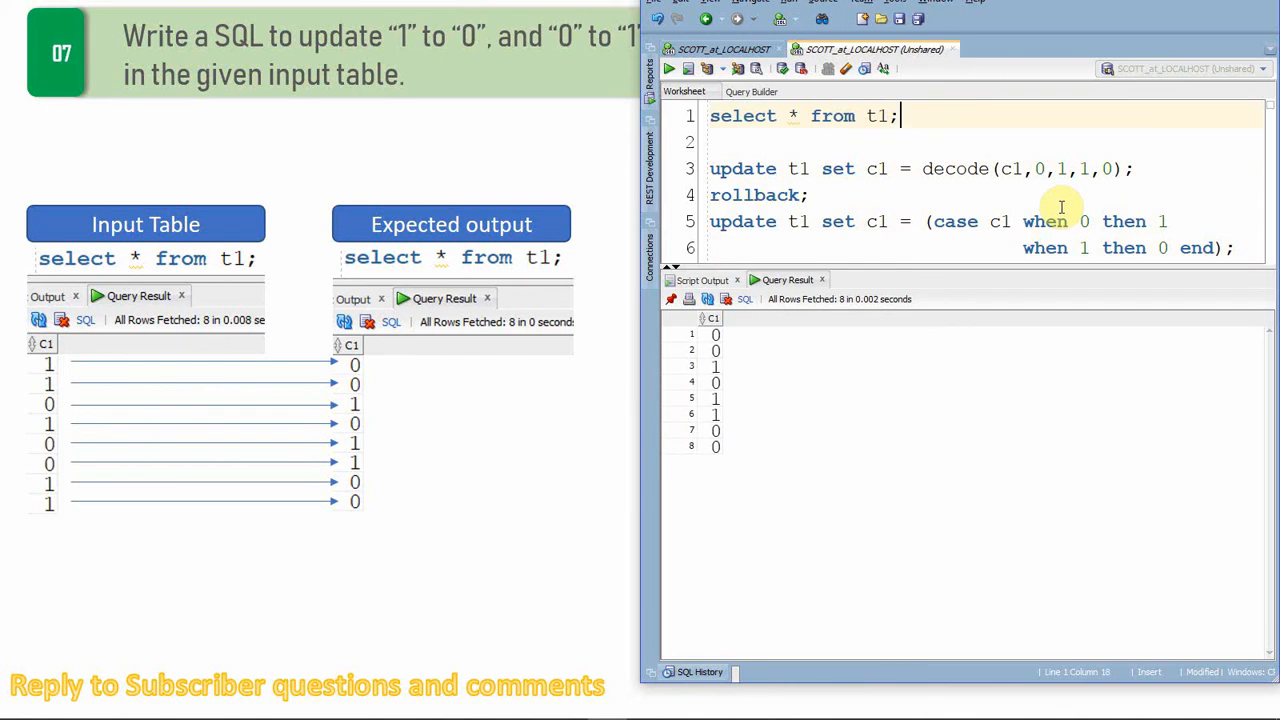
double_click(757, 194)
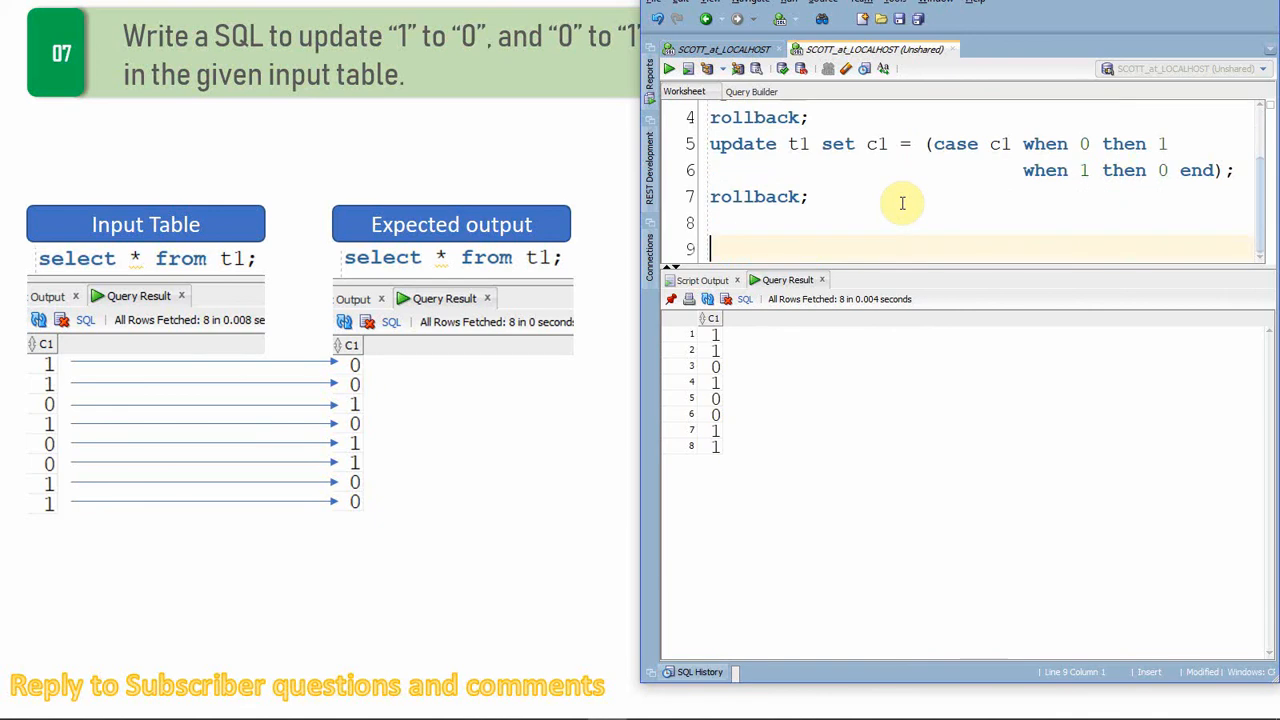
Step: Write the statement update t1 set c1 = (c1 - 1)*-1;
type("update t1 set c1")
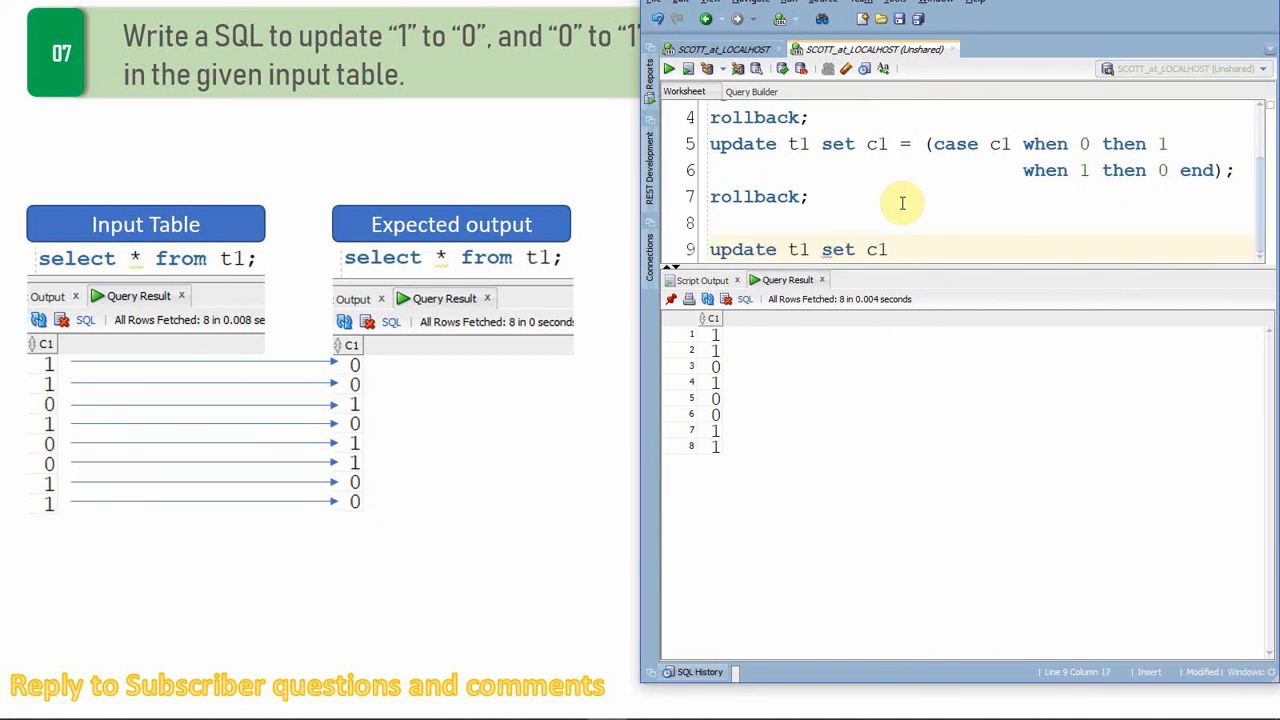
type("=")
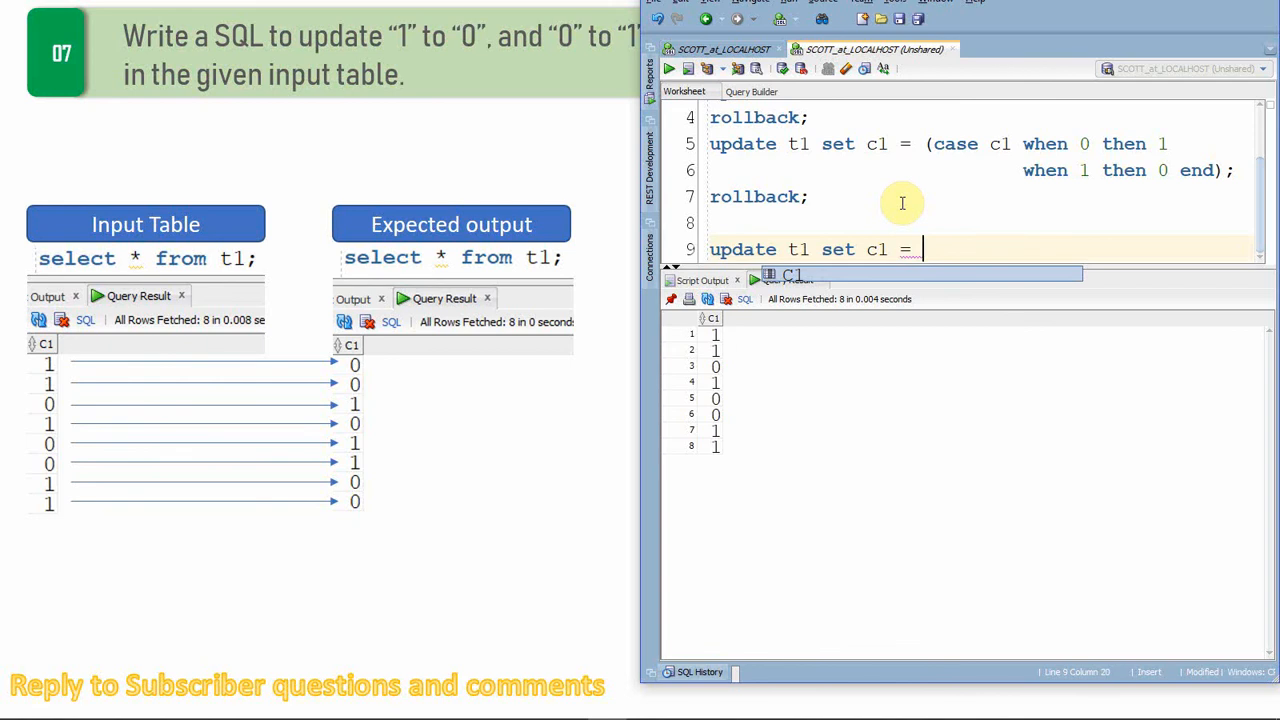
type("(")
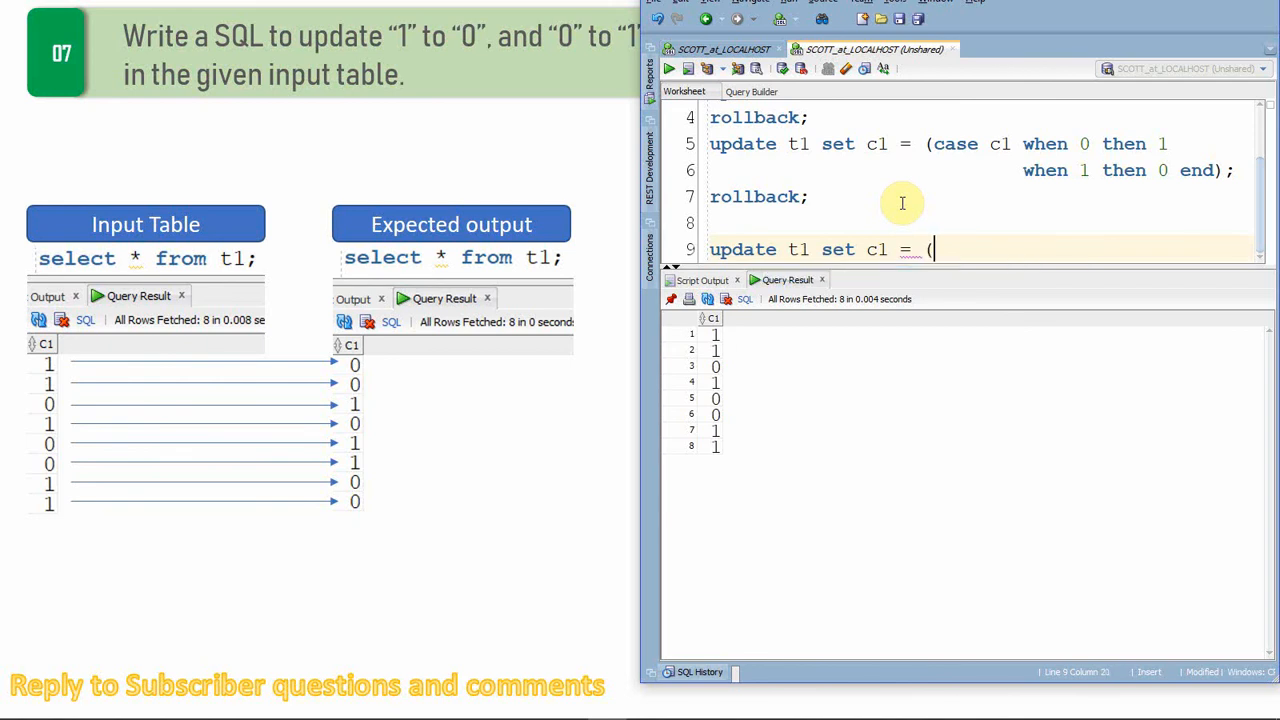
type("c1 - 1")
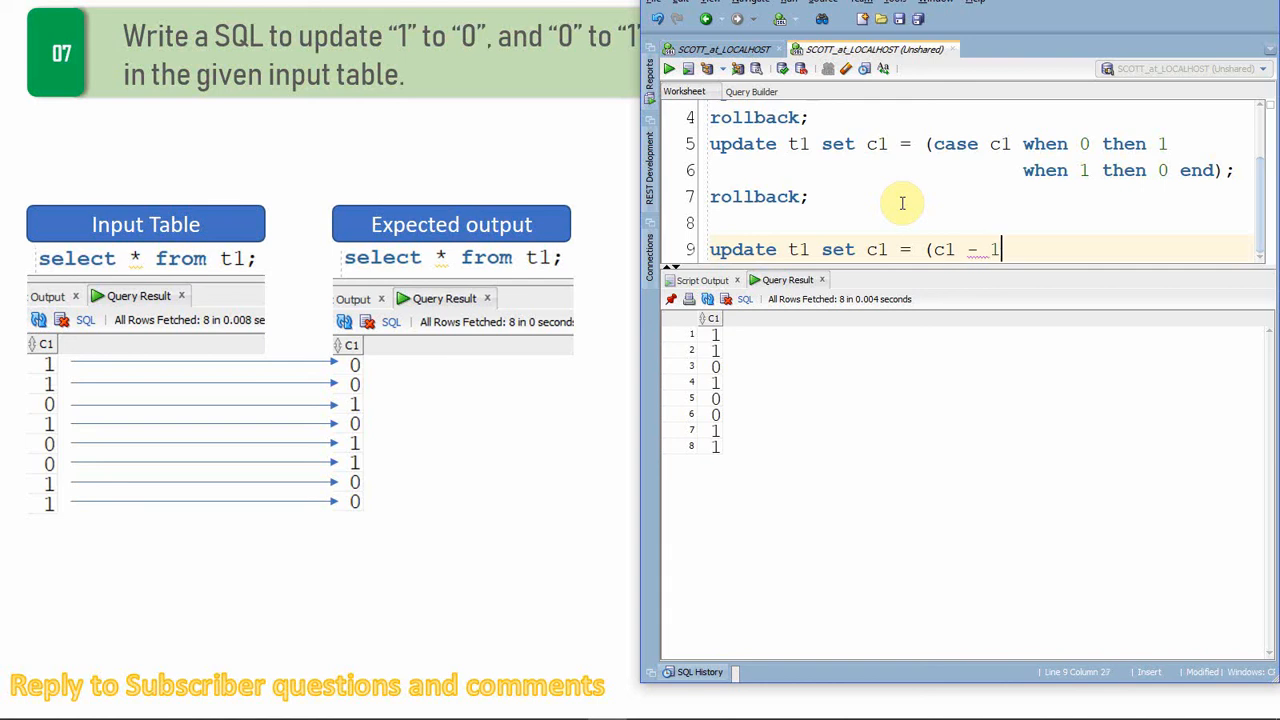
type(")*-")
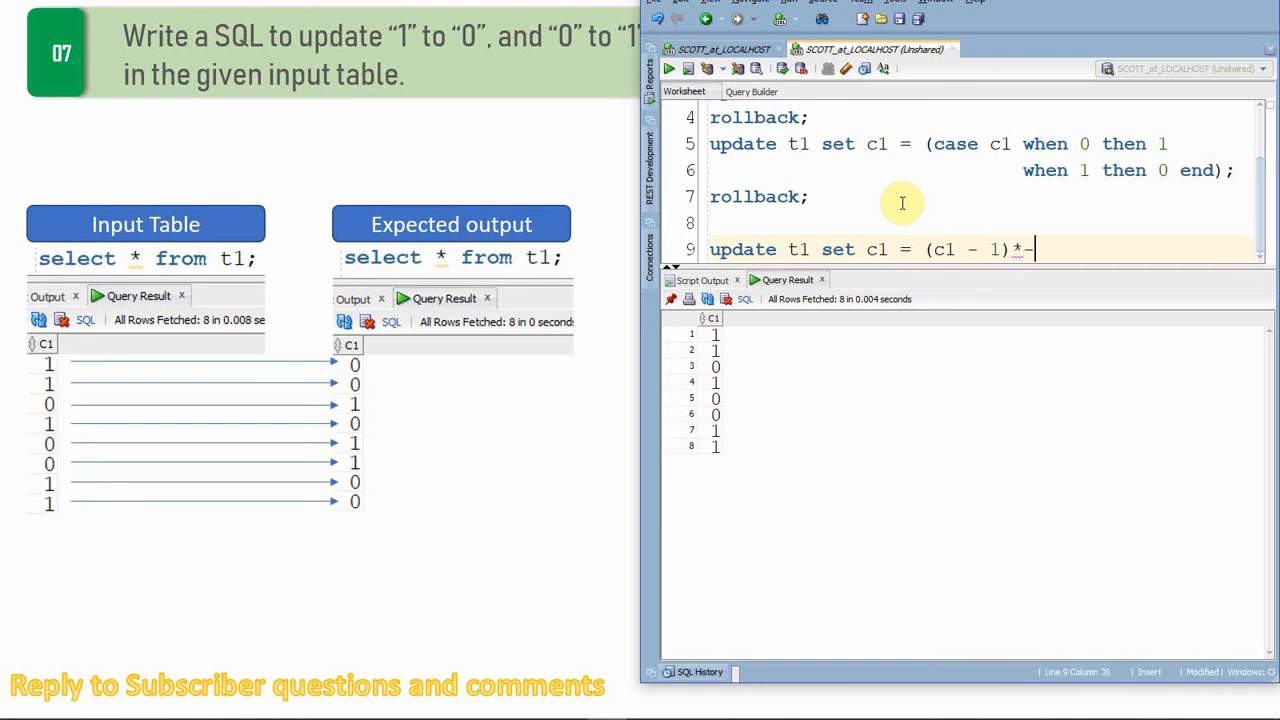
type("1;")
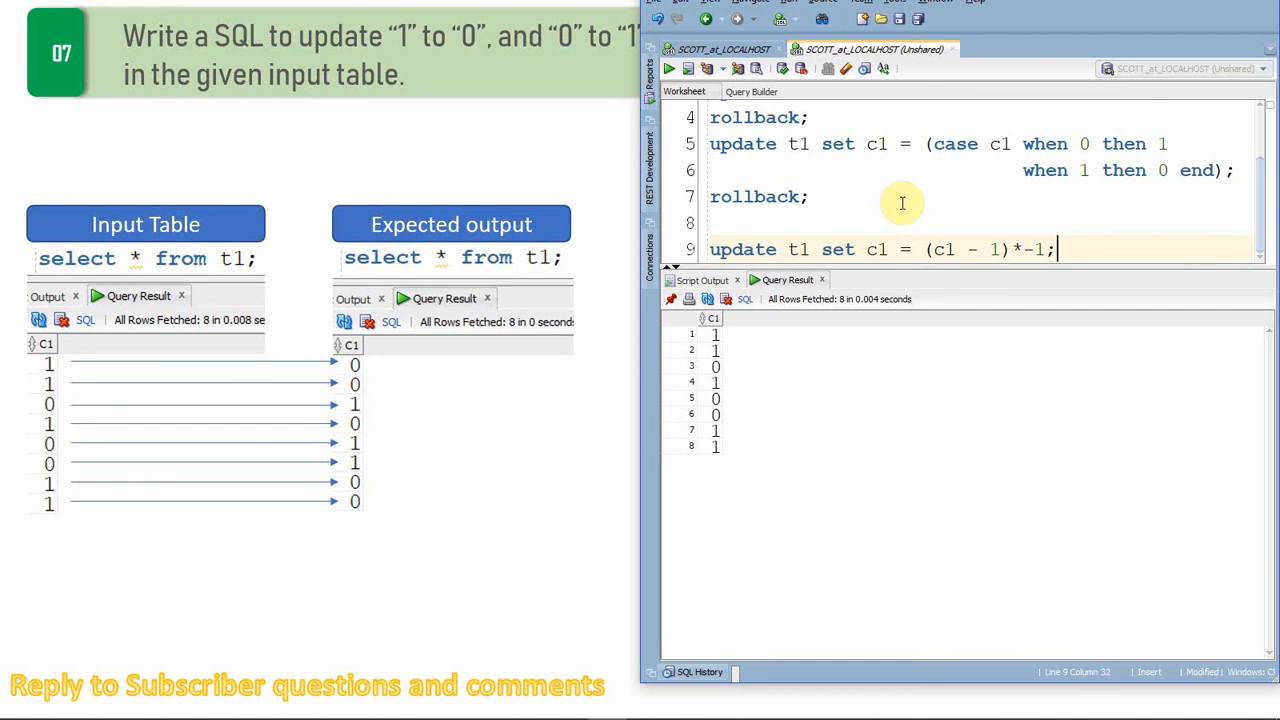
Step: Execute the arithmetic update on all 8 rows and roll it back
triple_click(880, 249)
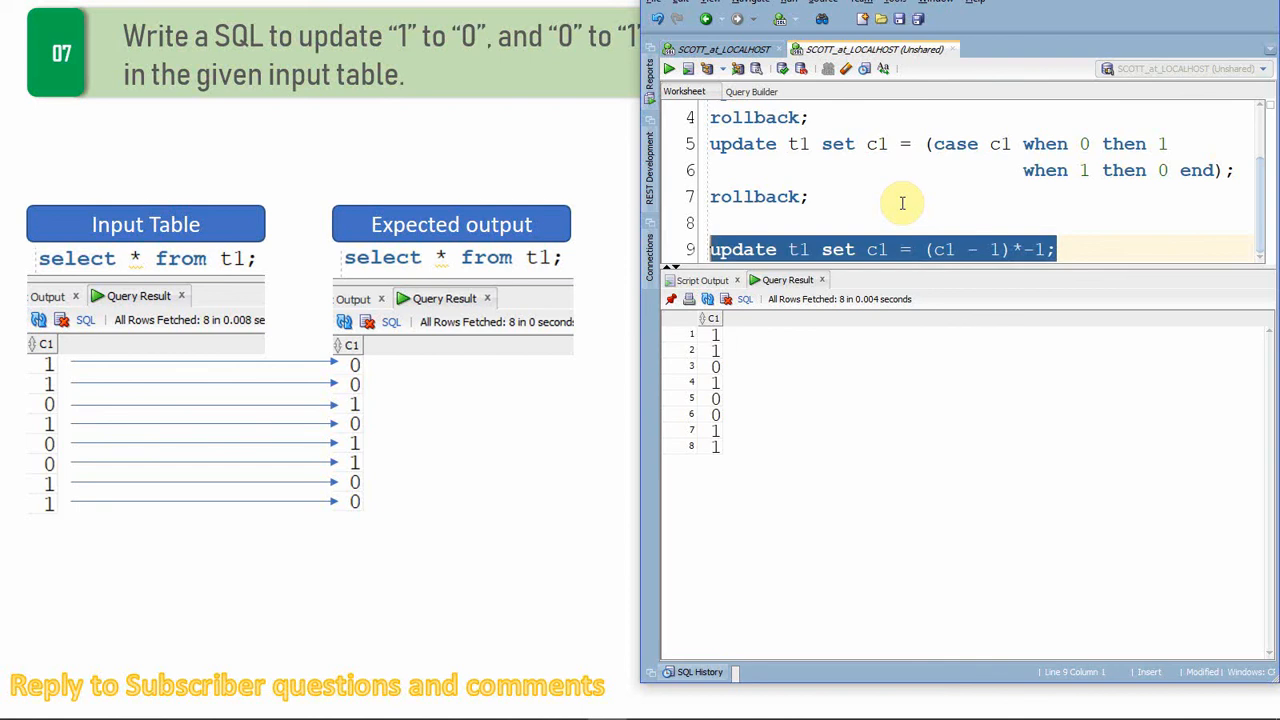
left_click(668, 68)
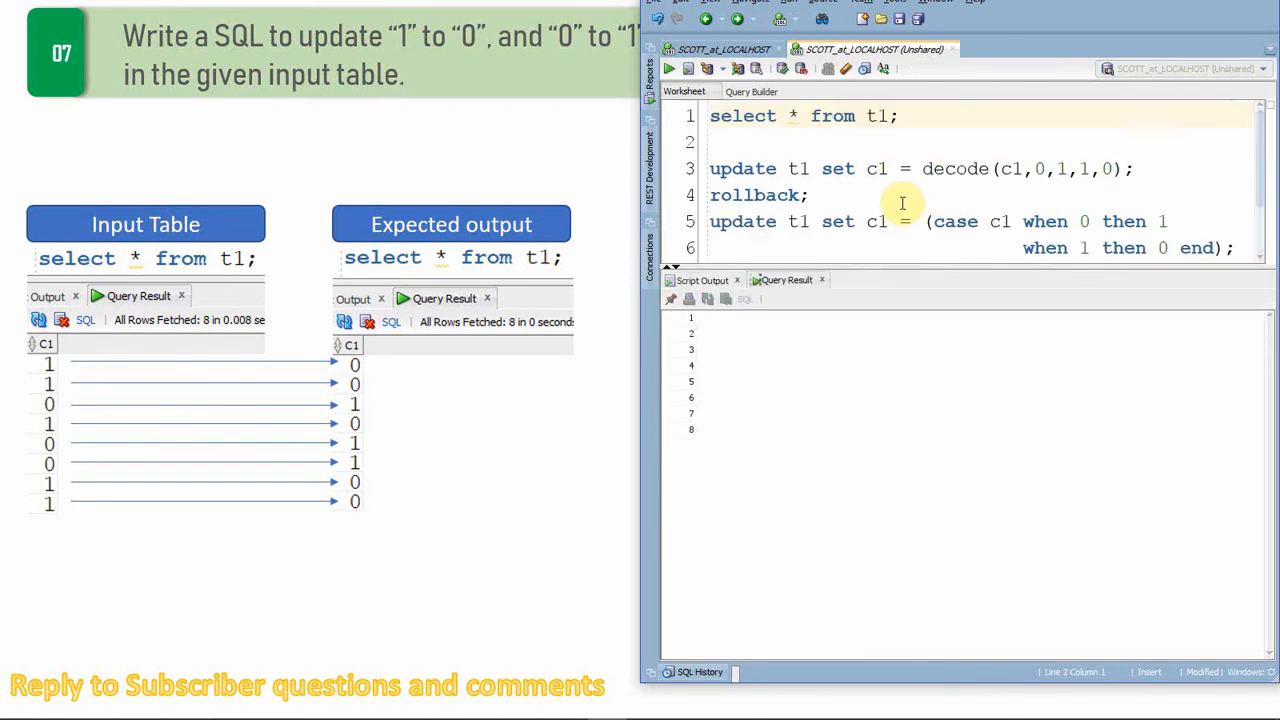
left_click(668, 68)
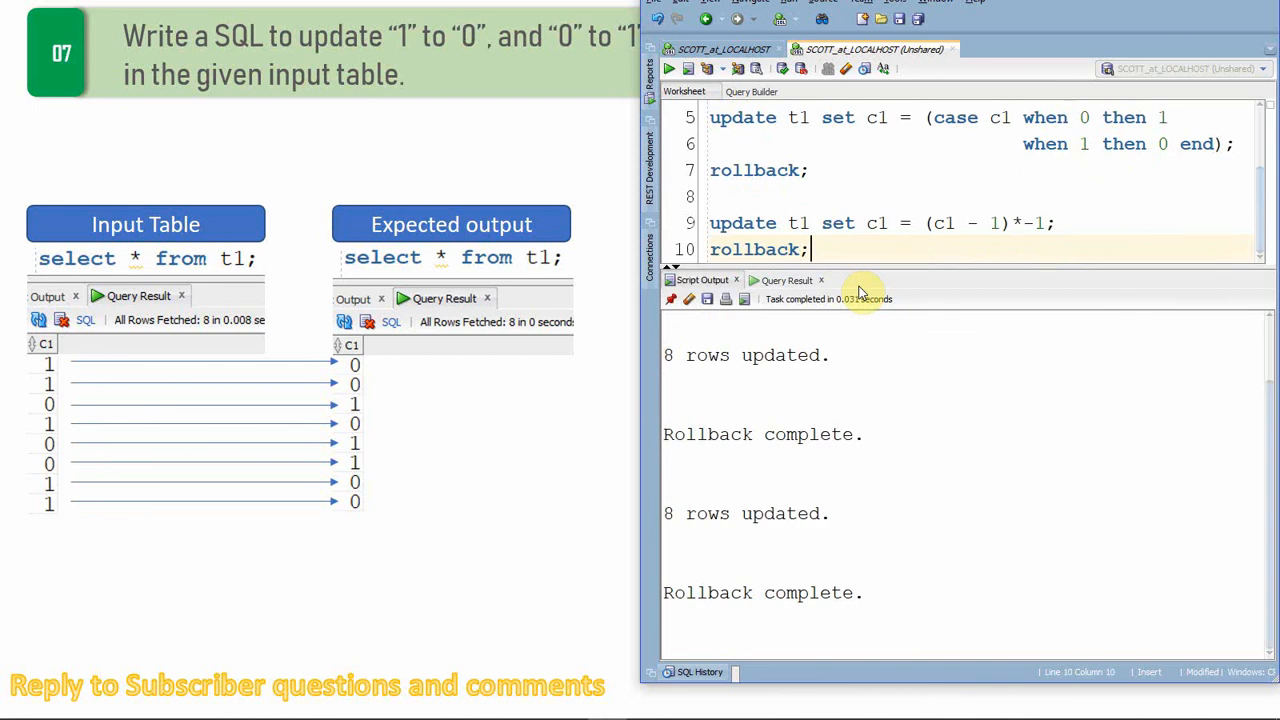
Step: Type update t1 set c1 = 1-c1 on a new line after the rollback
type("update t1 s")
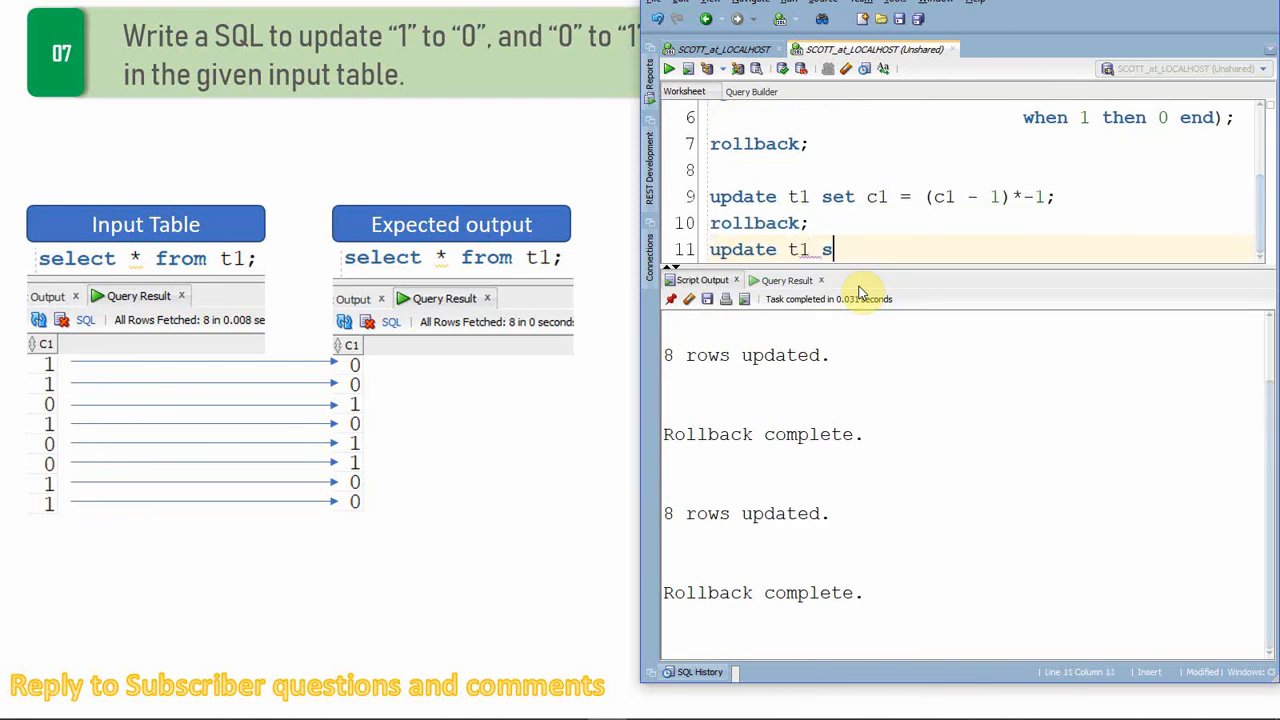
type("et c1")
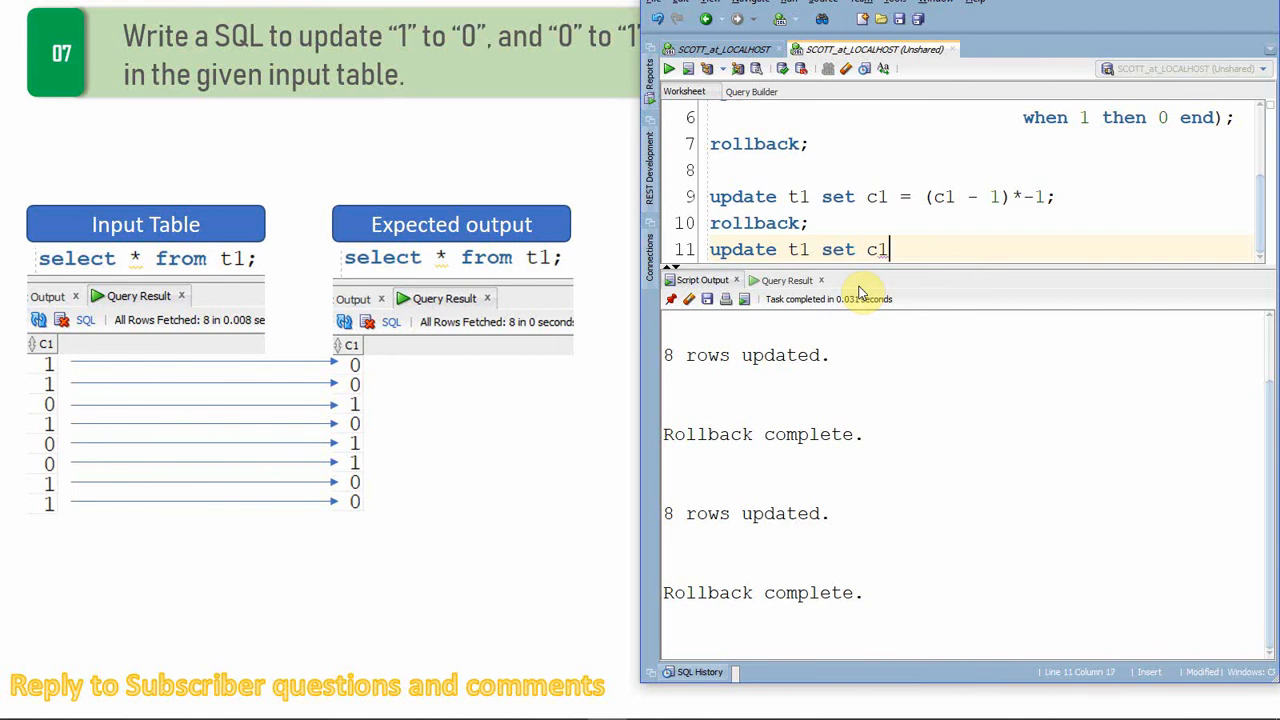
type("= 1-c1")
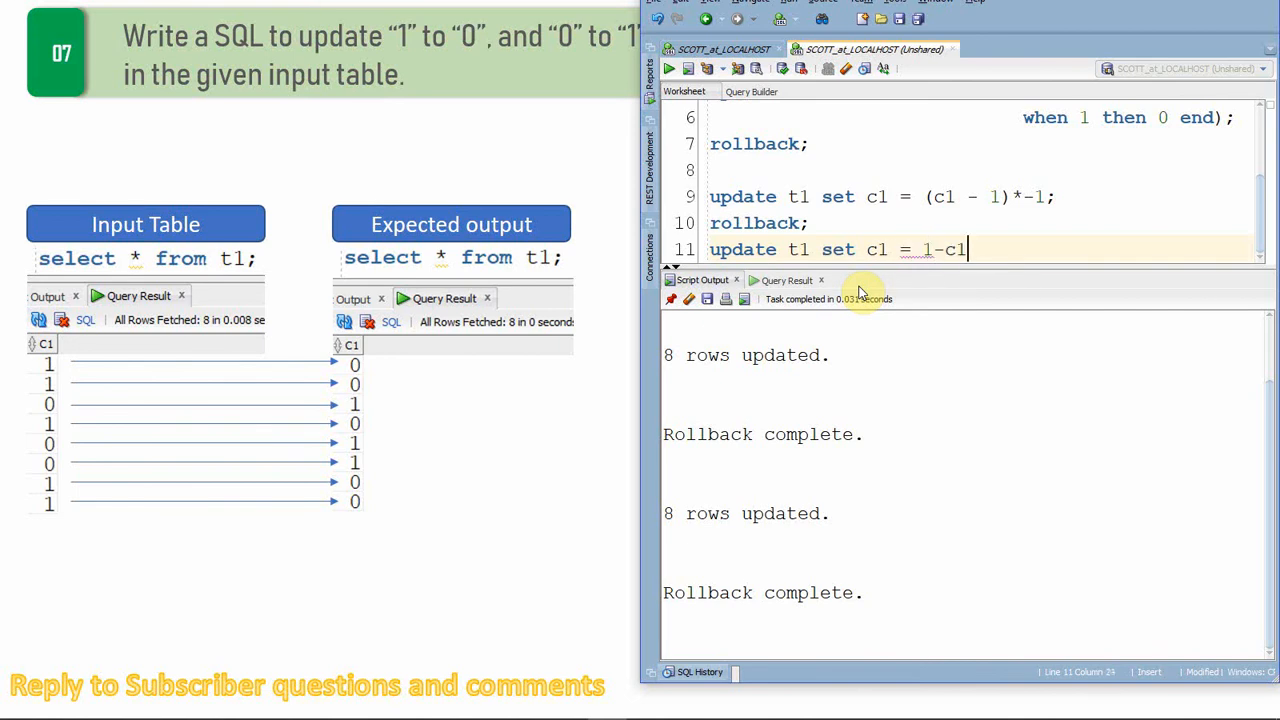